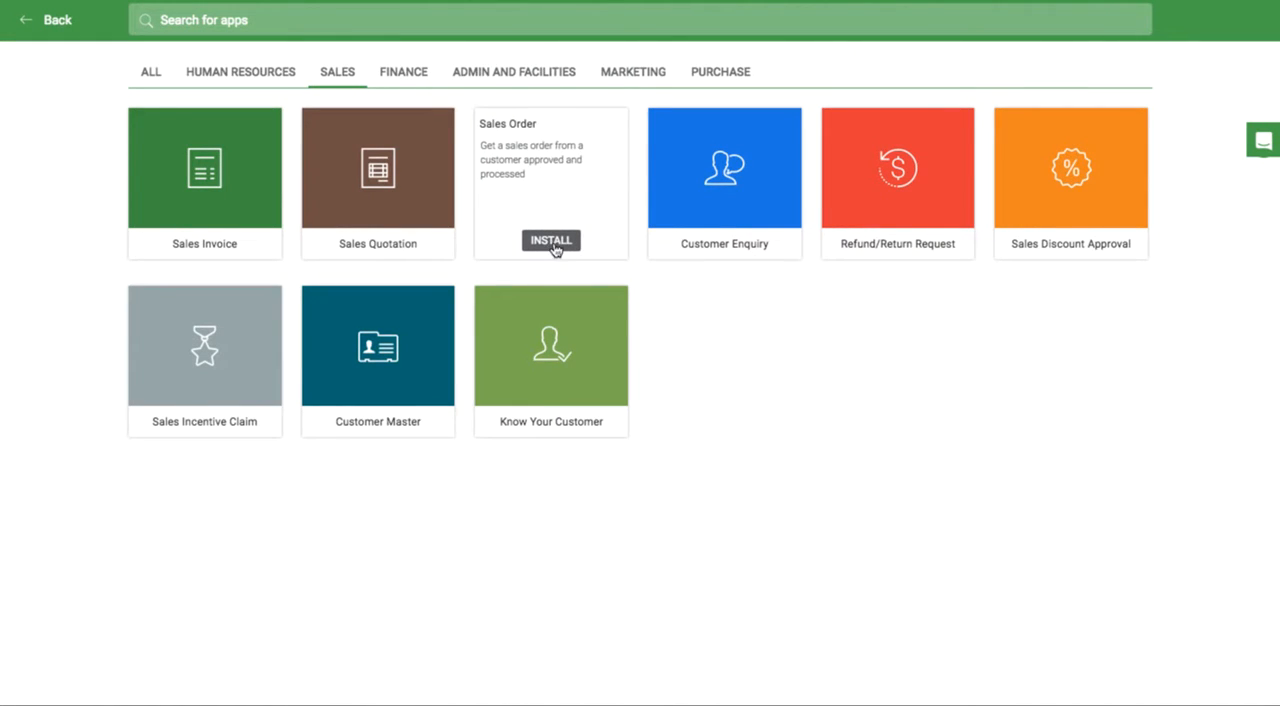
# - Install the Sales Order template from the Sales catalog
pyautogui.click(551, 240)
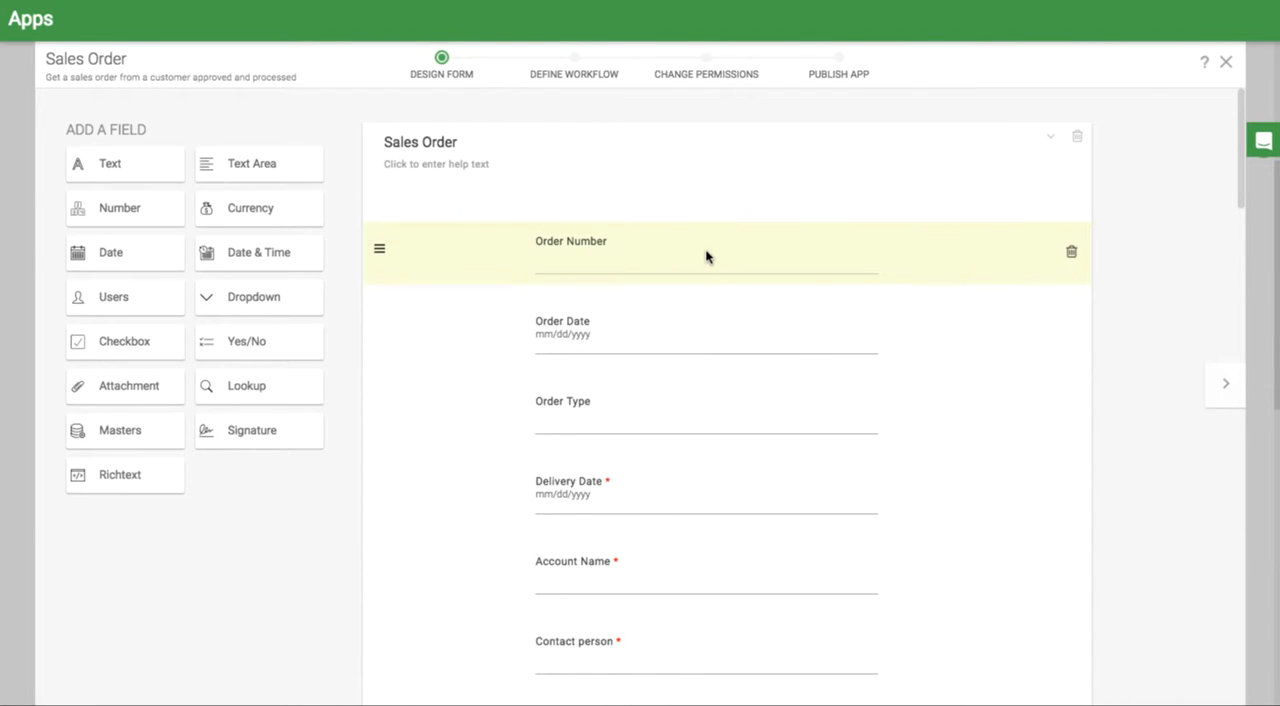
# - Set Account Name's field type to Masters using Customer List's CustomerName
pyautogui.click(705, 250)
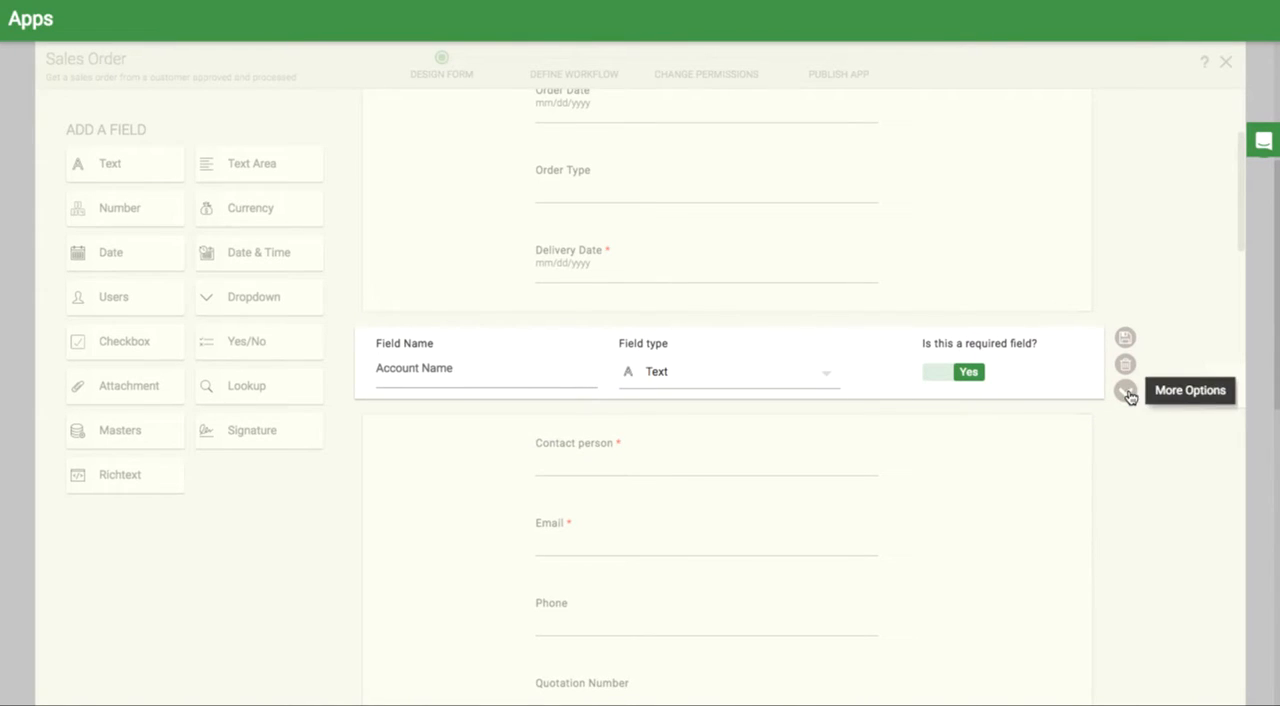
pyautogui.click(1125, 390)
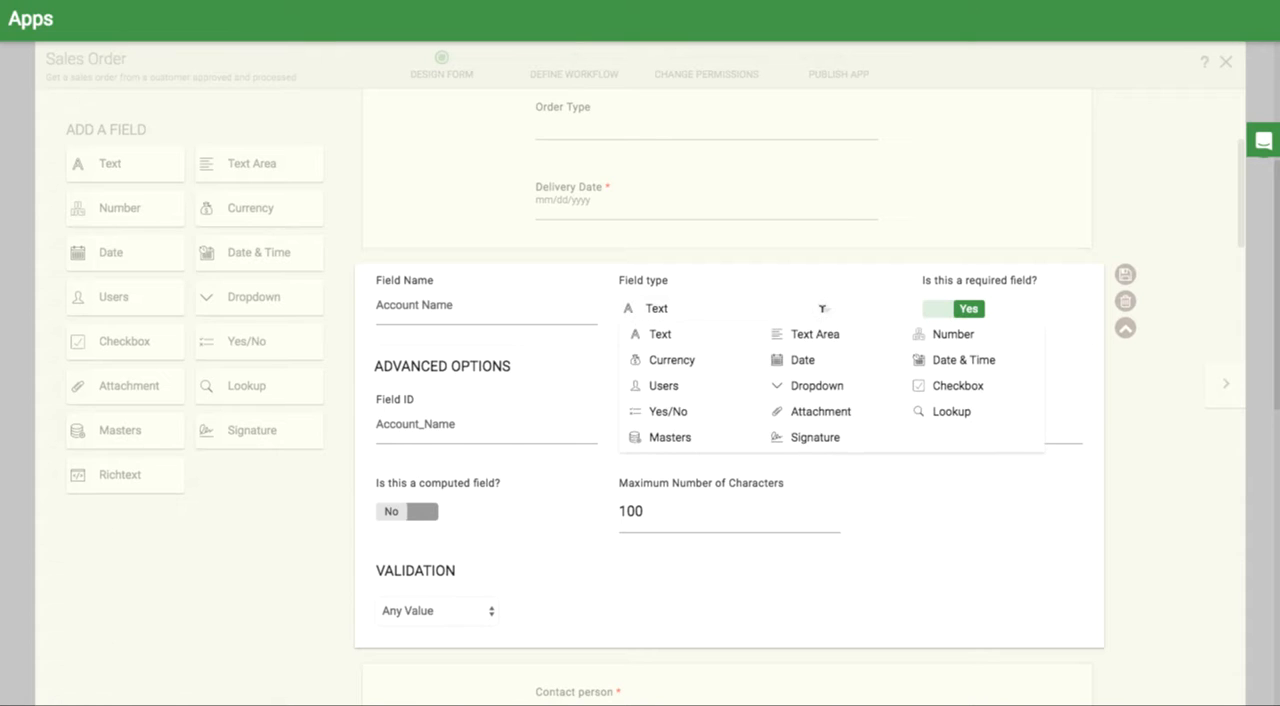
pyautogui.click(670, 437)
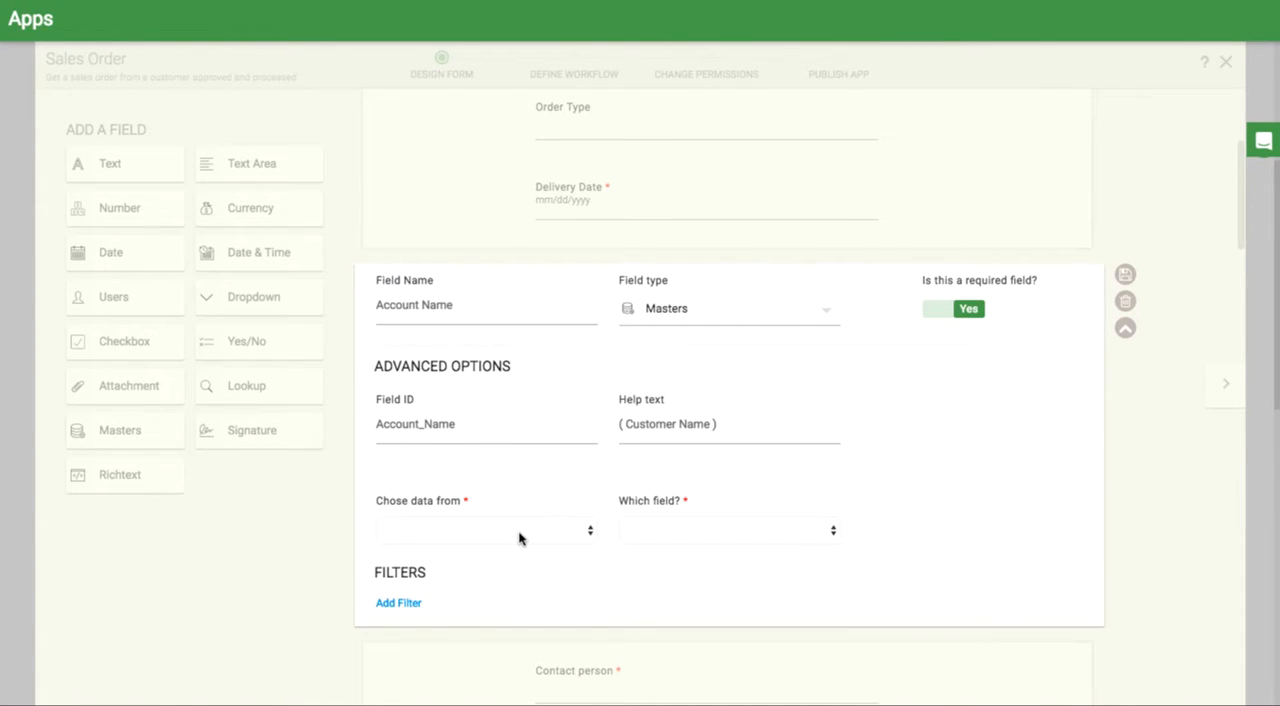
pyautogui.click(485, 530)
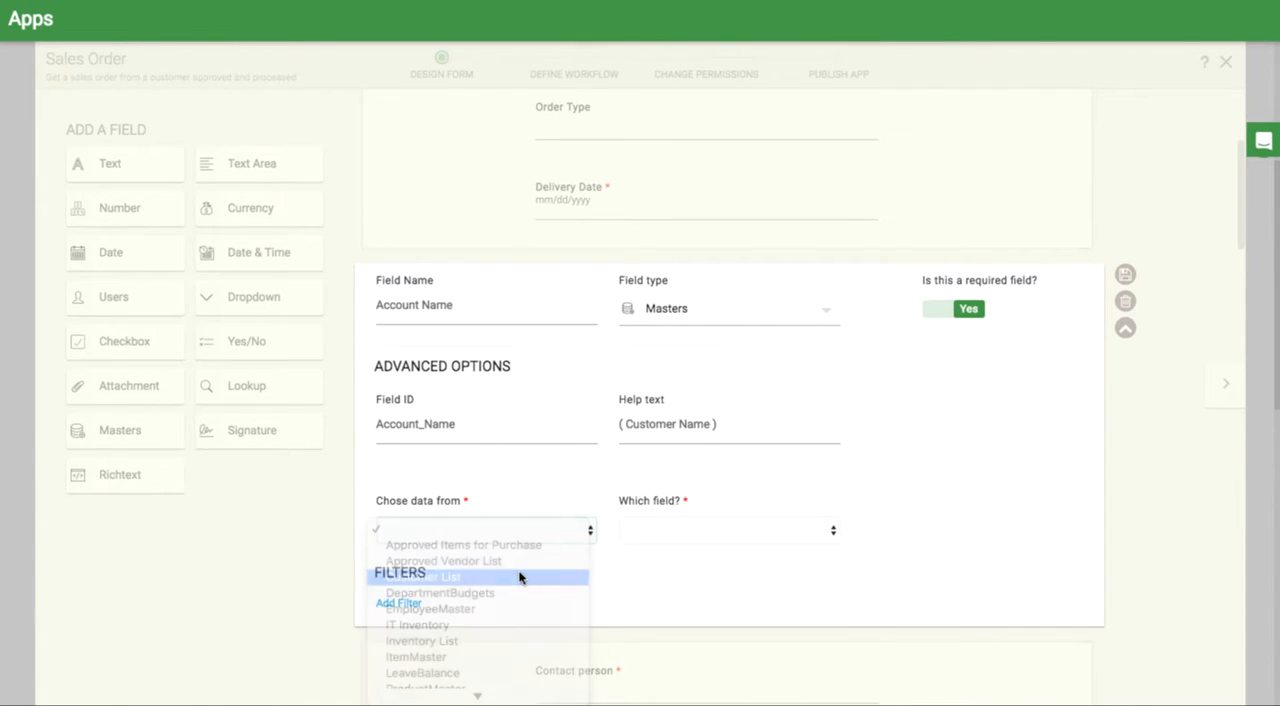
pyautogui.click(421, 575)
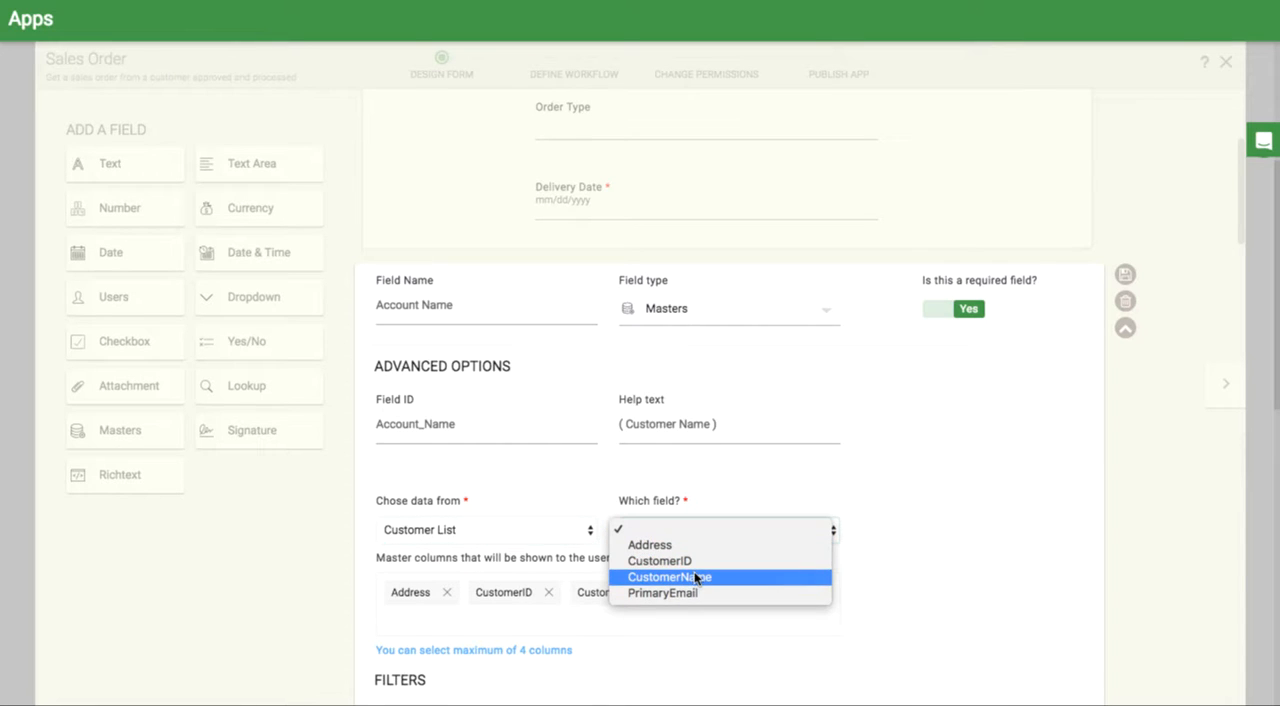
pyautogui.click(668, 577)
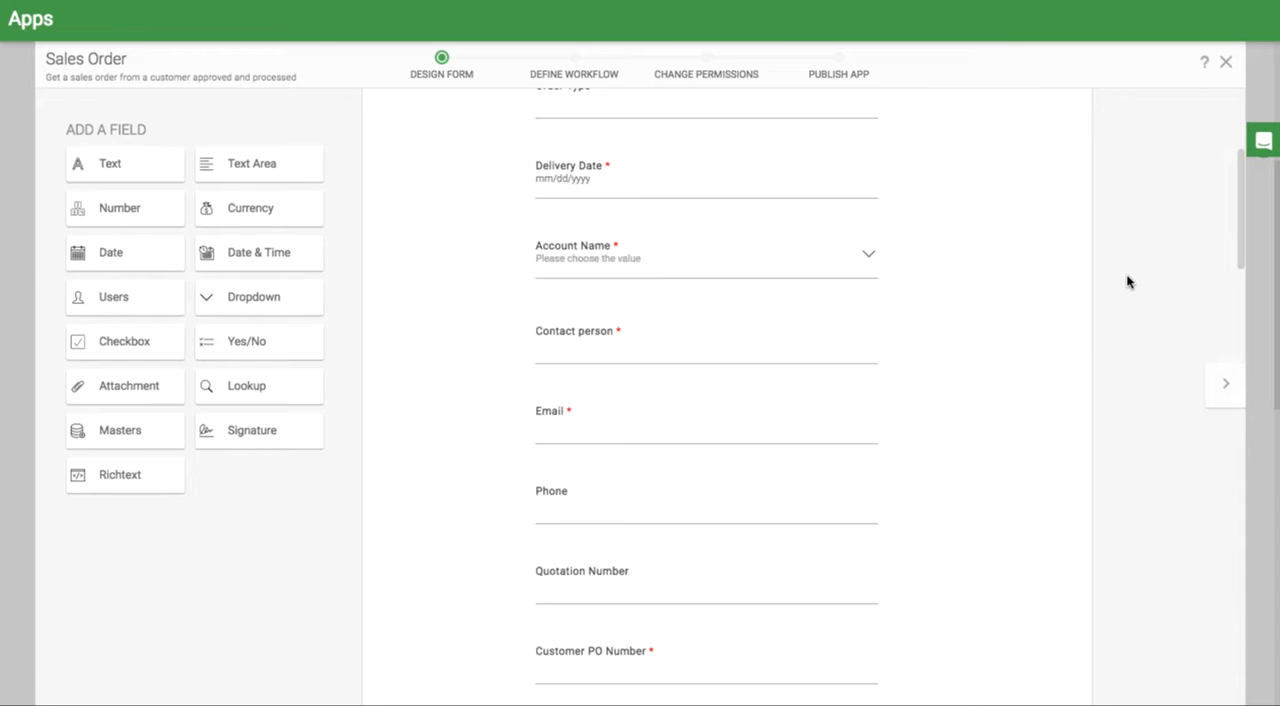
# - Scroll down to the Order Line Items table's Product Description column
pyautogui.scroll(-3)
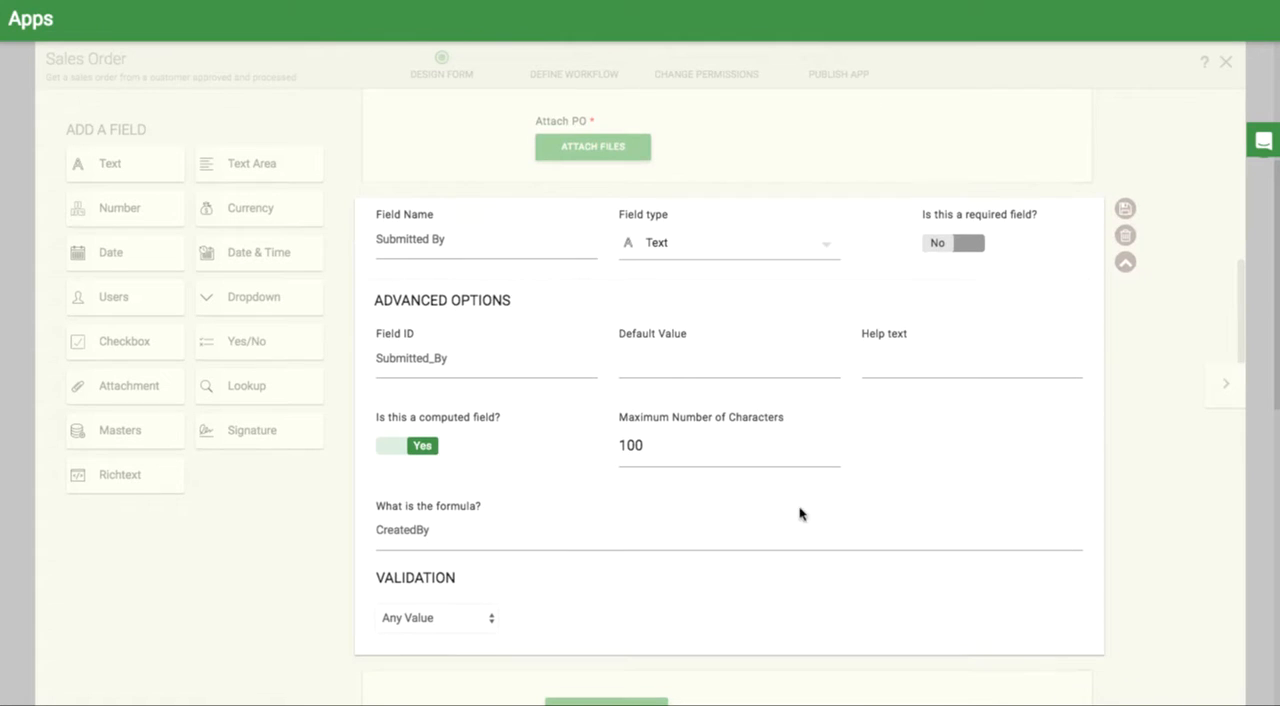
pyautogui.moveTo(1087, 260)
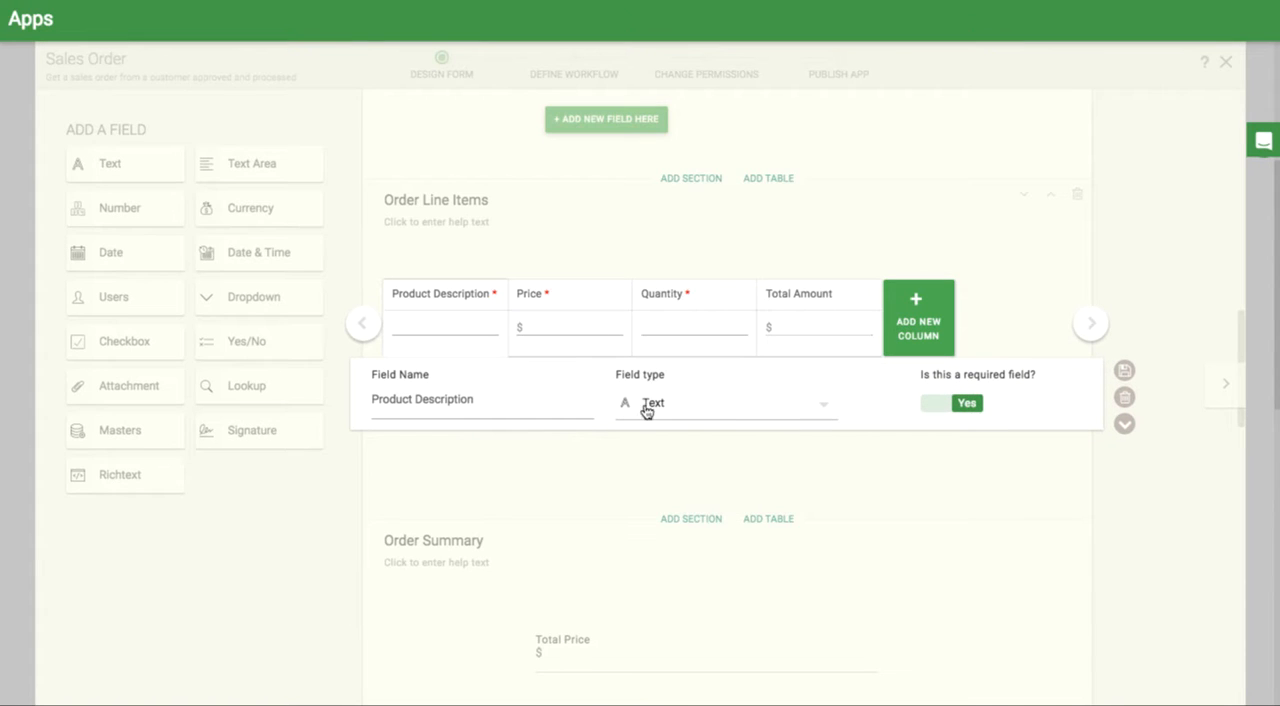
# - Set Product Description's field type to Masters and choose its source master
pyautogui.click(720, 402)
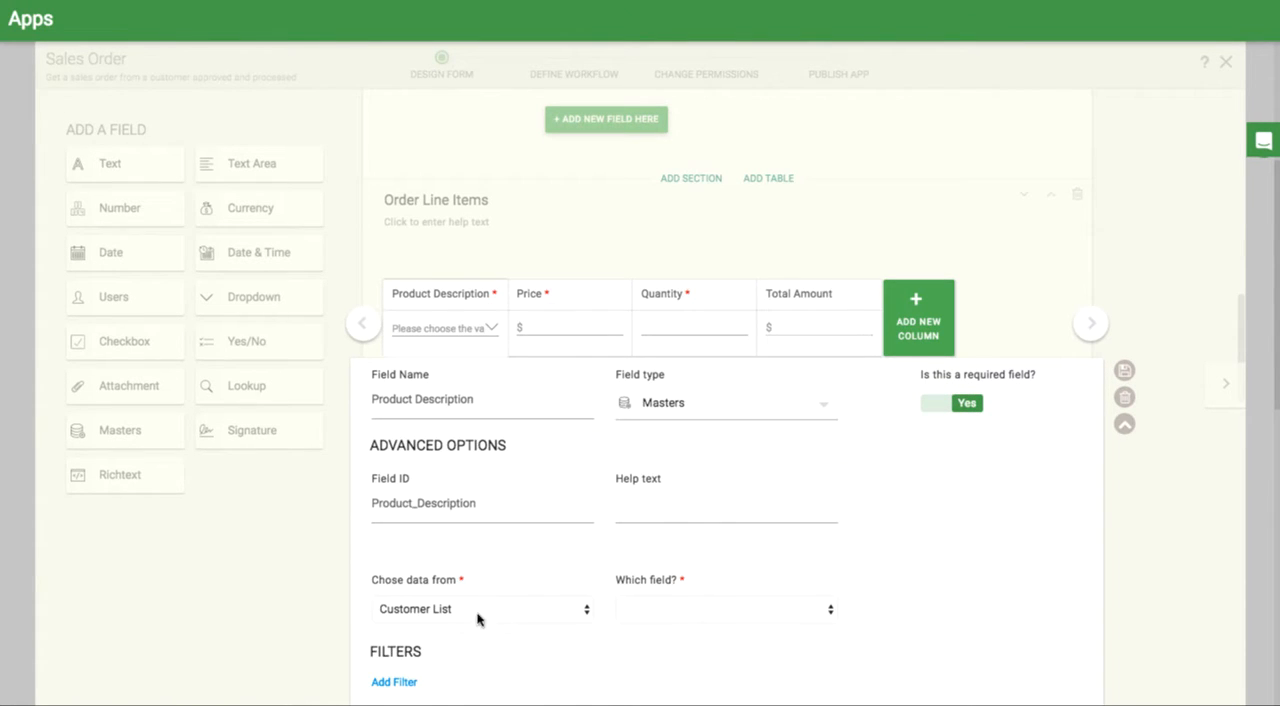
pyautogui.click(483, 609)
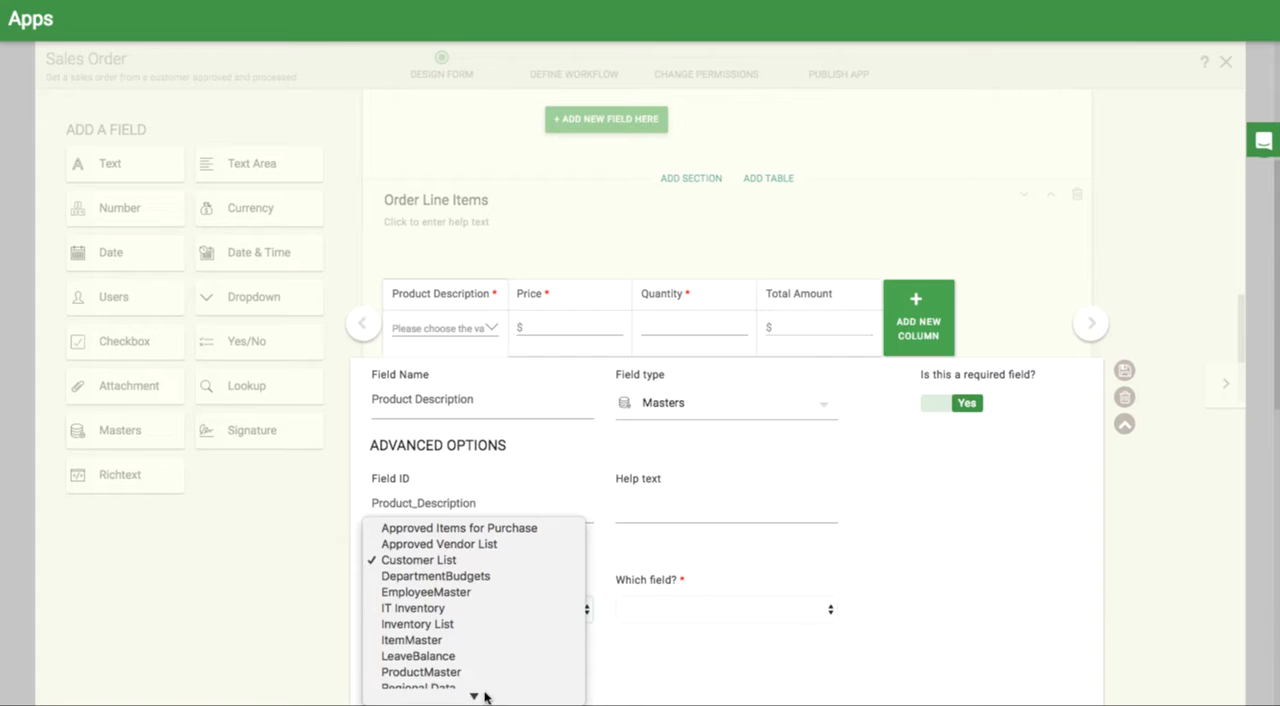
pyautogui.click(421, 671)
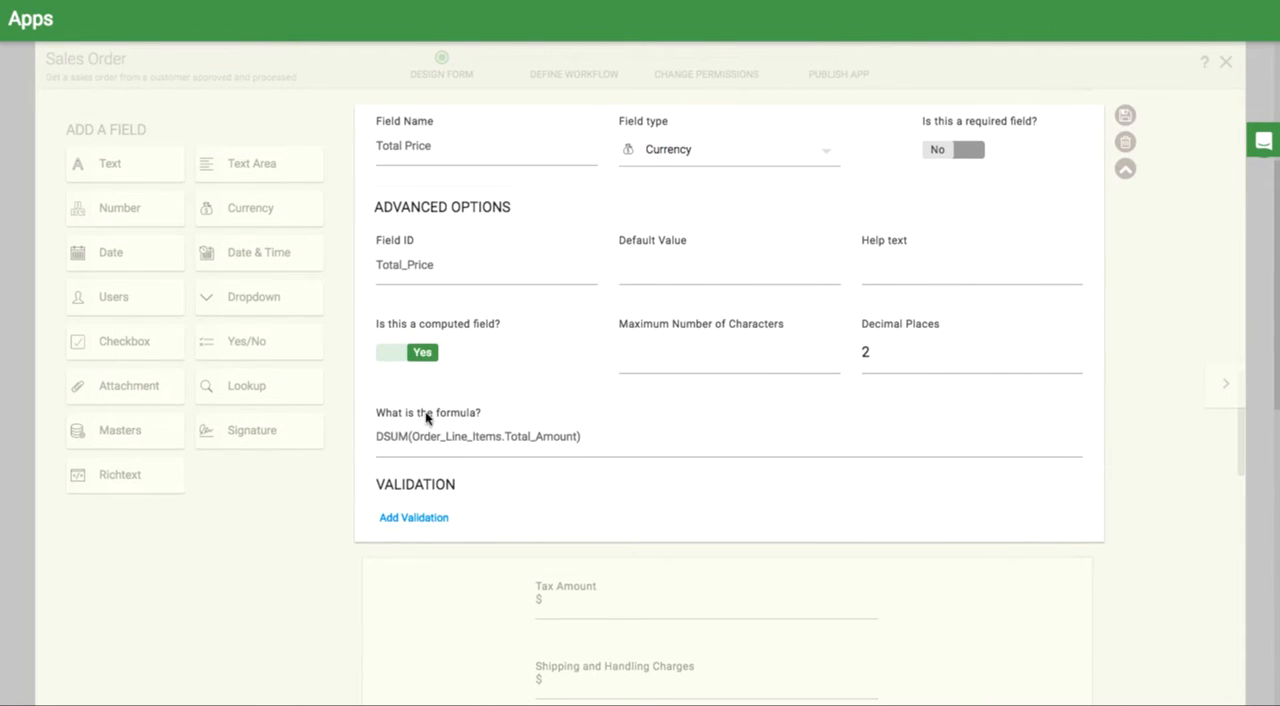
pyautogui.moveTo(984, 438)
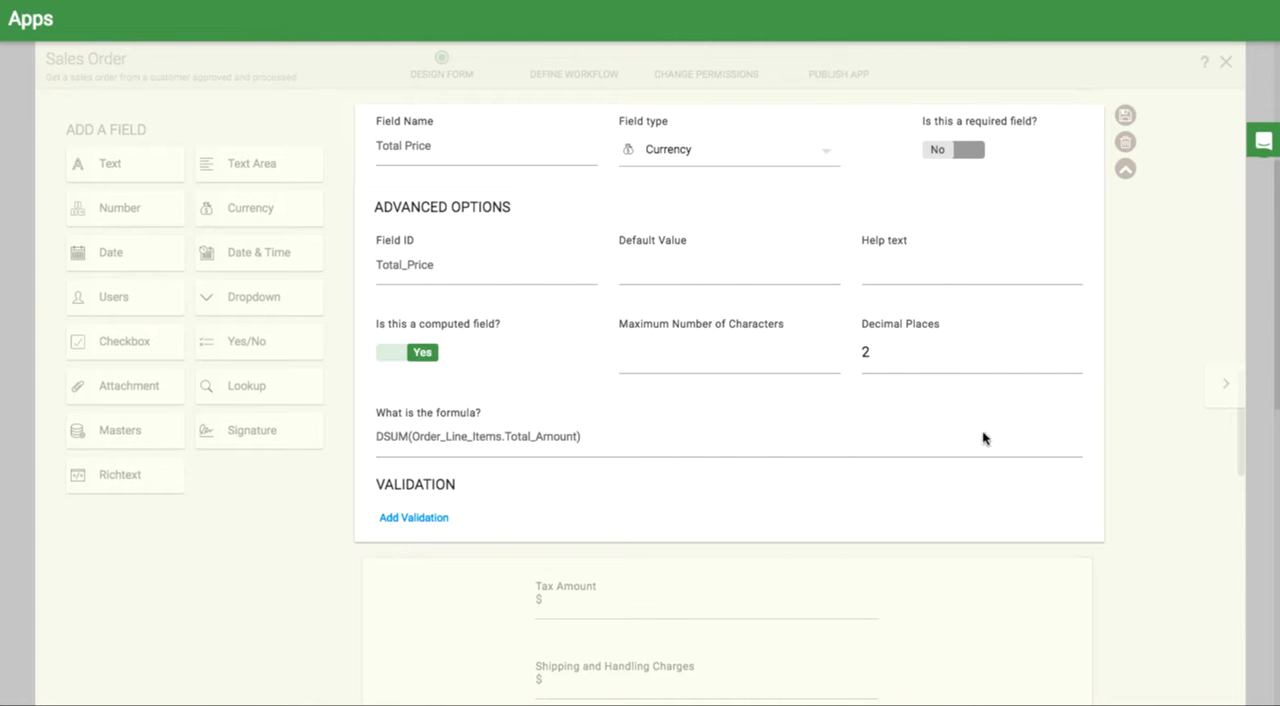
# - Change Bill To Address's field type to the Customer List master, then define the workflow
pyautogui.scroll(-3)
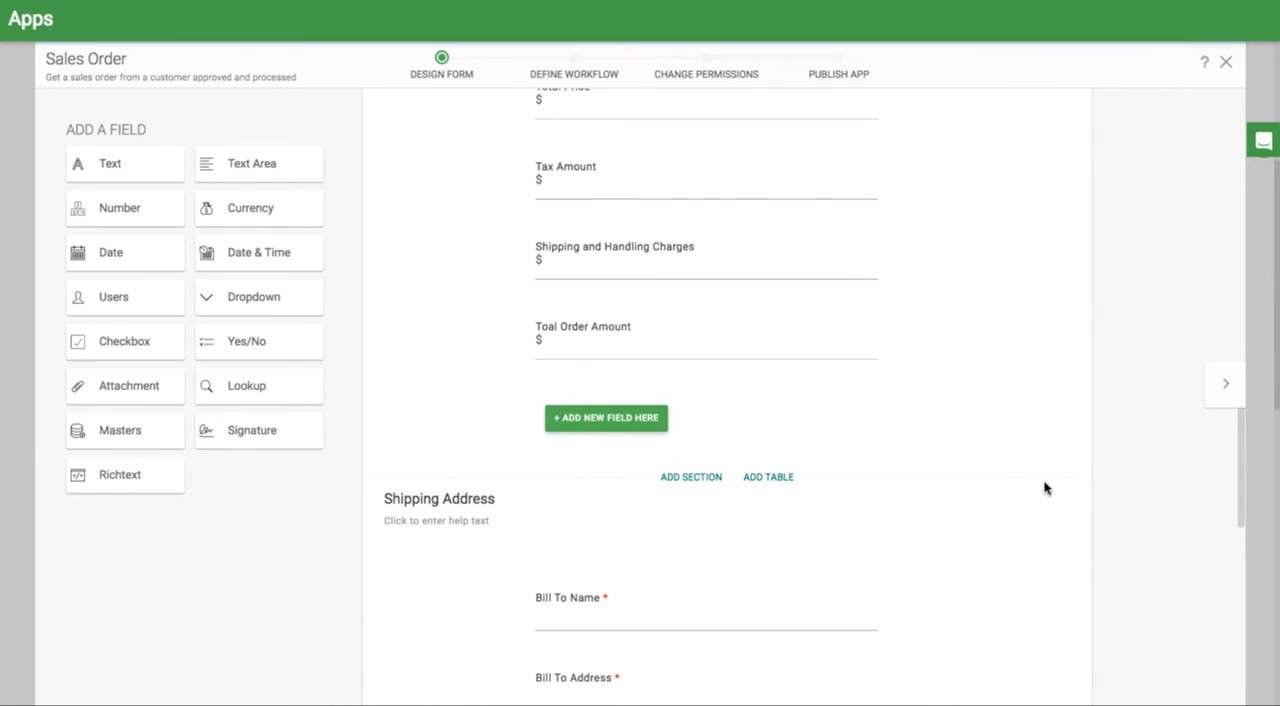
pyautogui.scroll(-3)
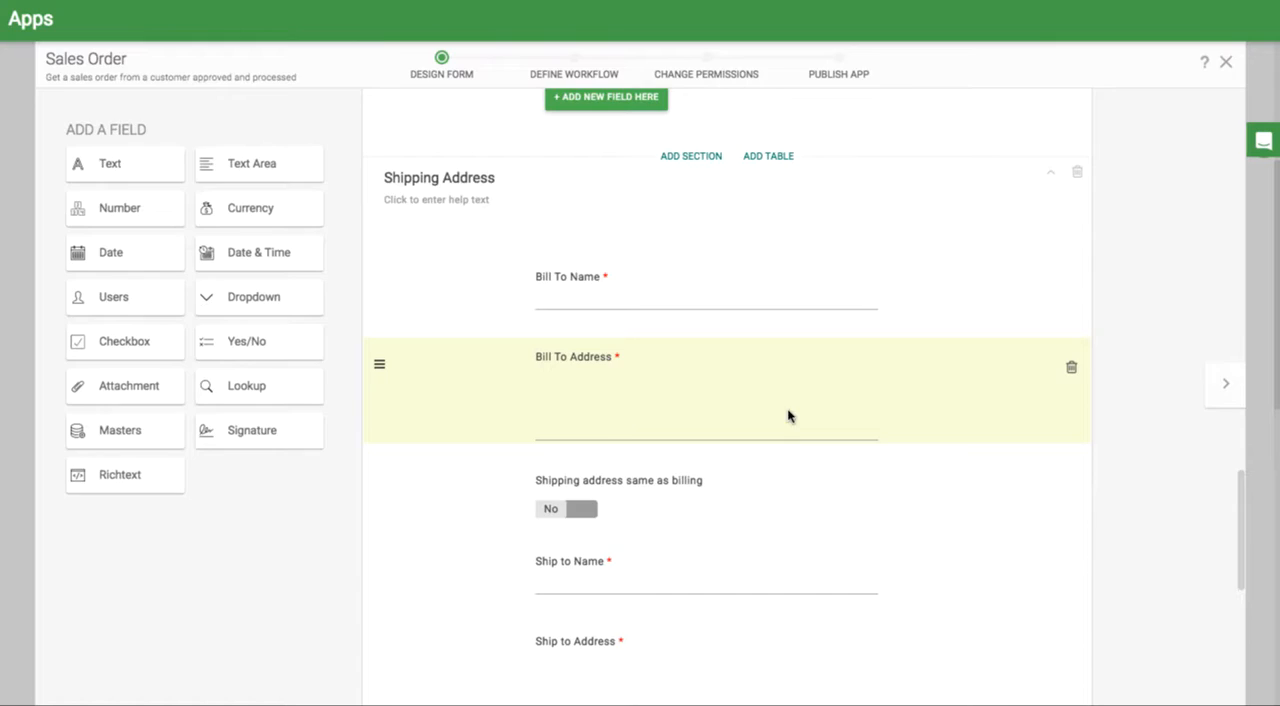
pyautogui.click(705, 390)
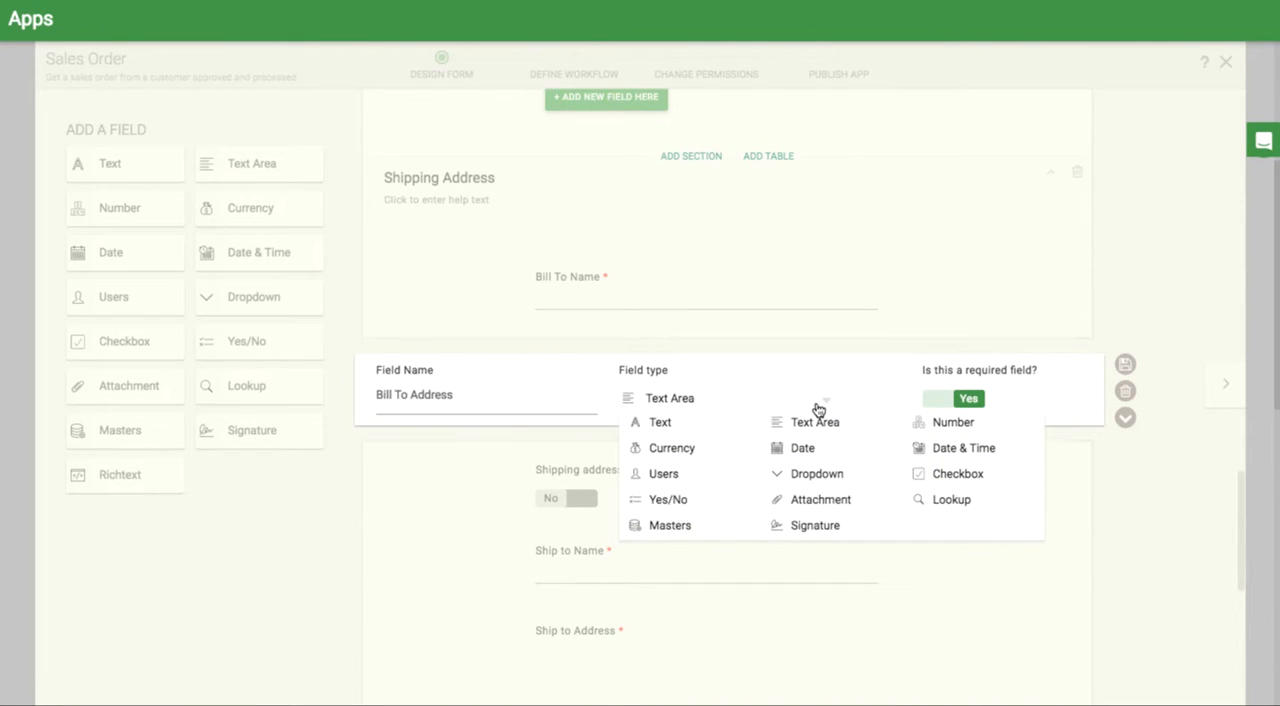
pyautogui.click(669, 525)
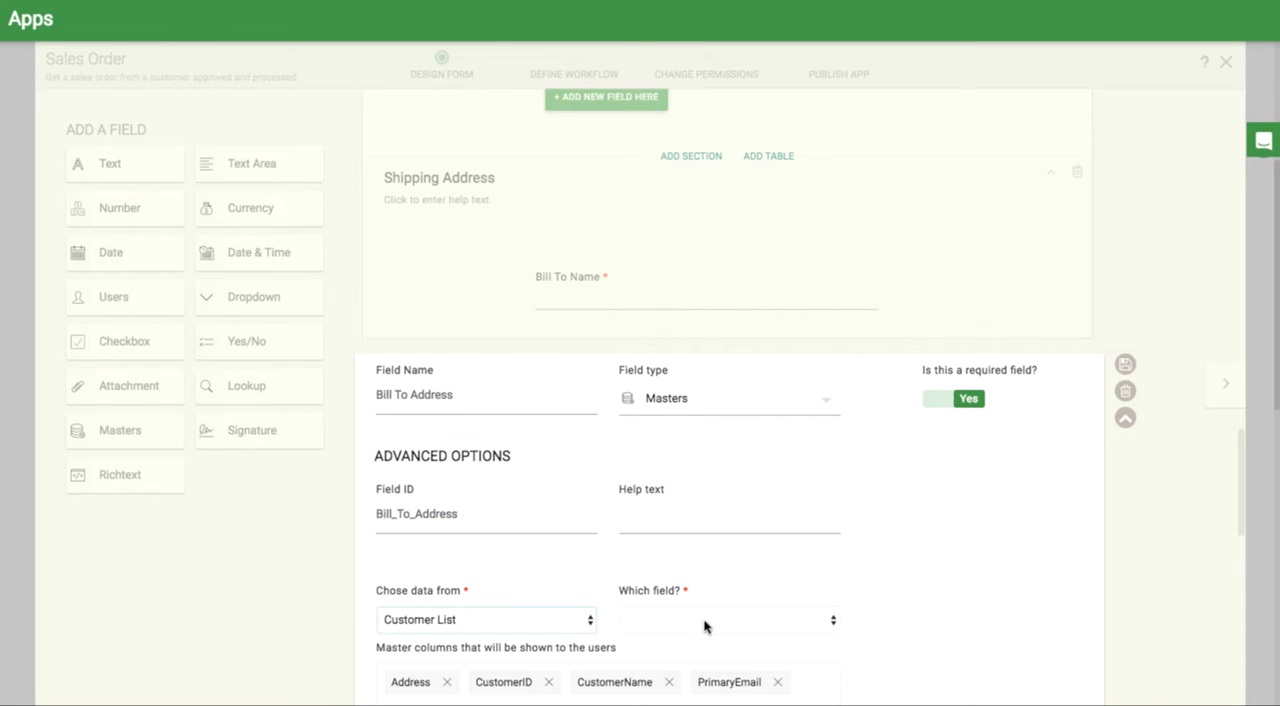
pyautogui.click(730, 619)
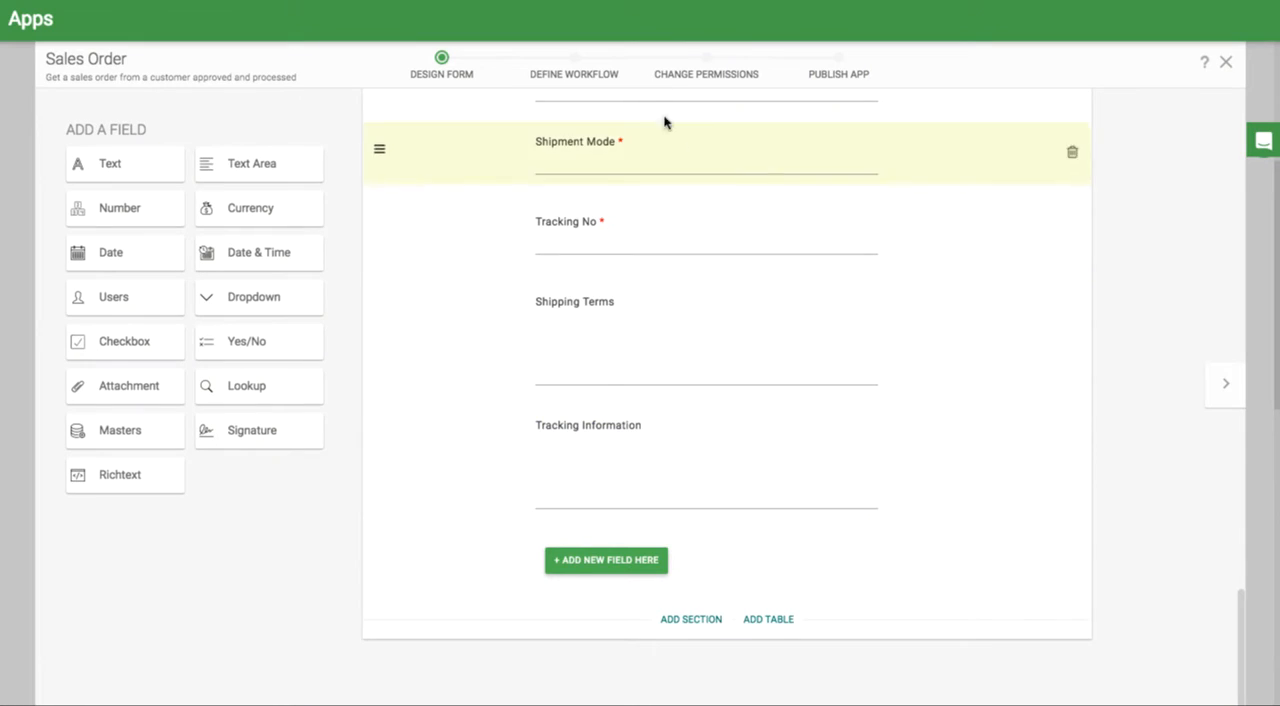
pyautogui.click(573, 73)
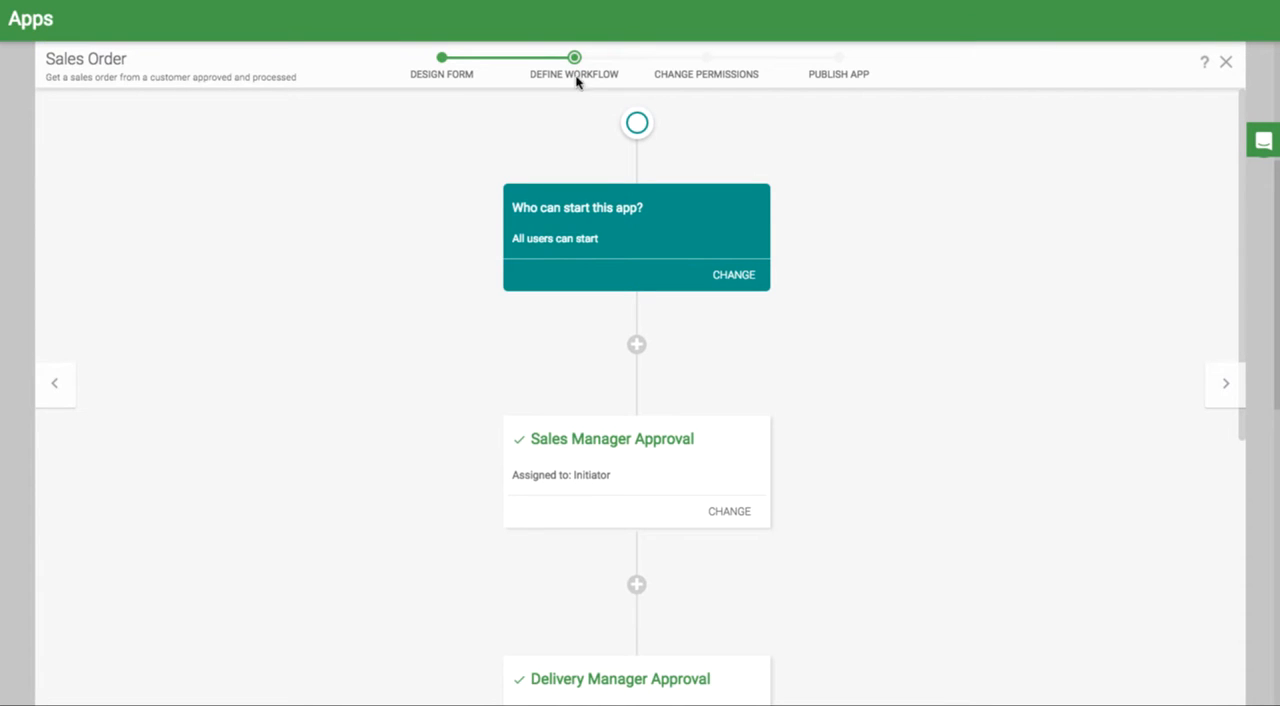
# - Assign Sales Manager Approval to the Initiator's Manager
pyautogui.click(729, 511)
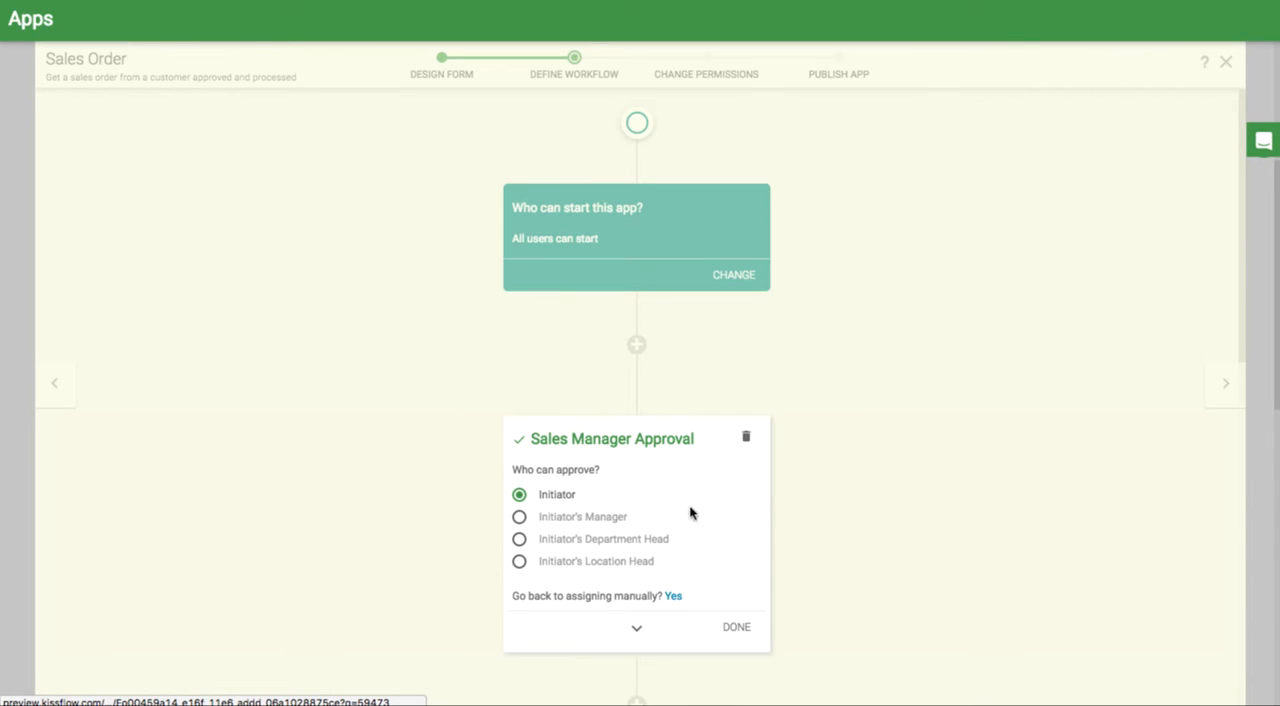
pyautogui.click(519, 517)
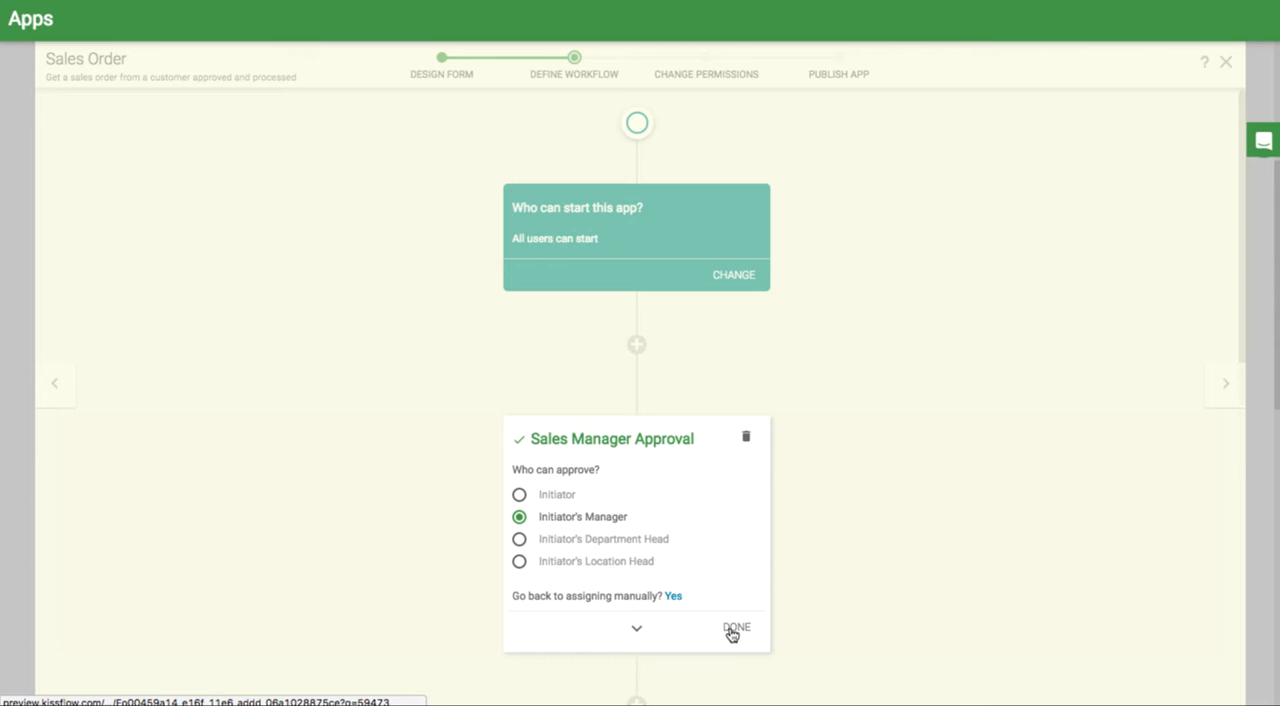
pyautogui.click(736, 627)
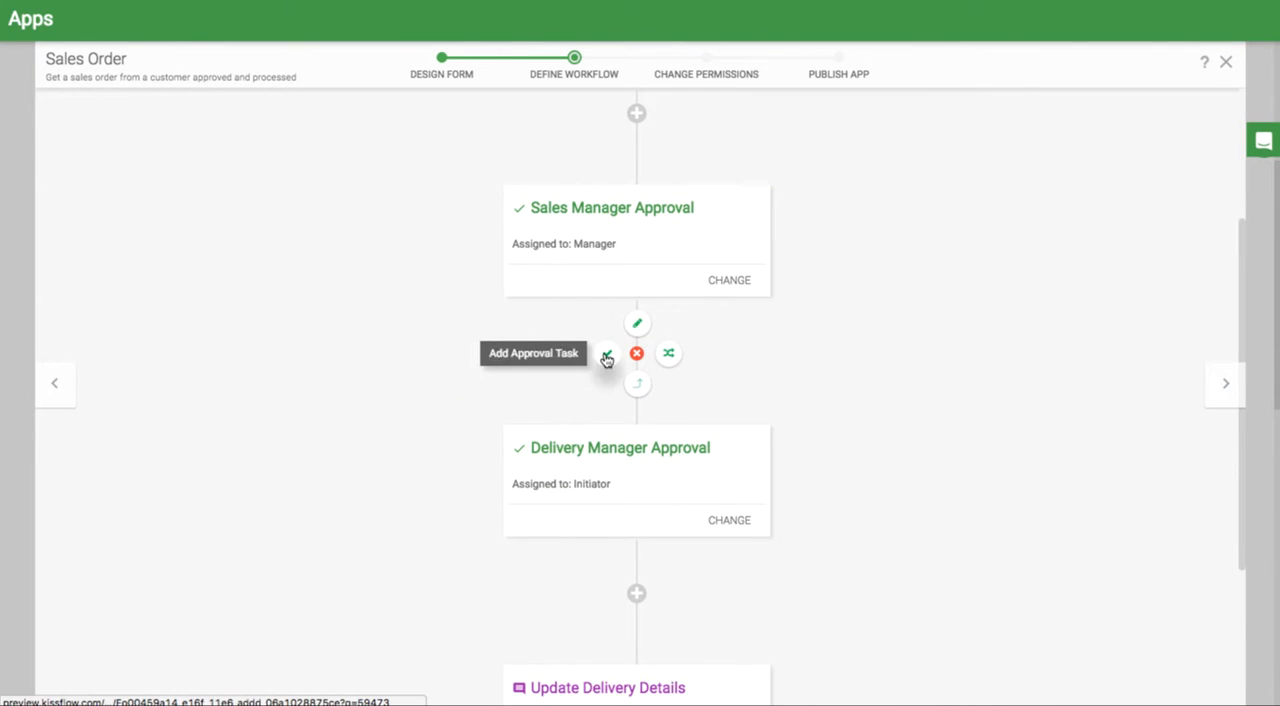
# - Add an Executive Approval task assigned to the specific user Lucius
pyautogui.click(606, 357)
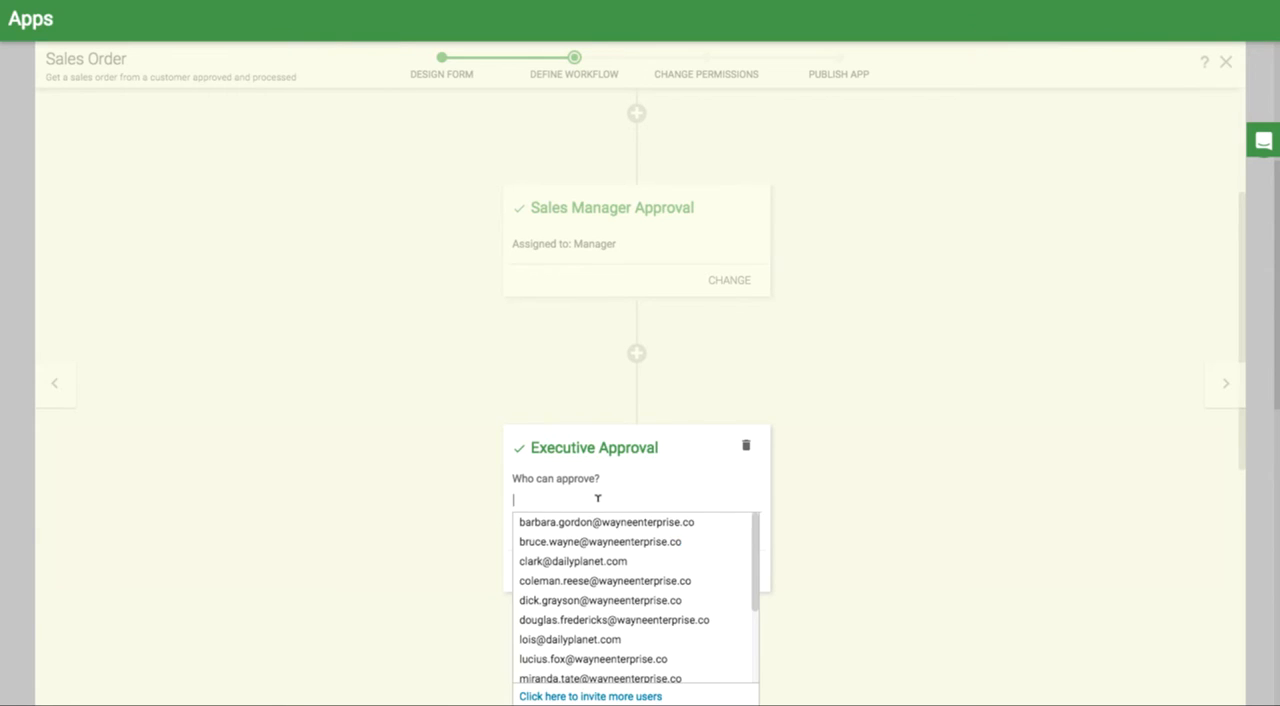
pyautogui.click(593, 658)
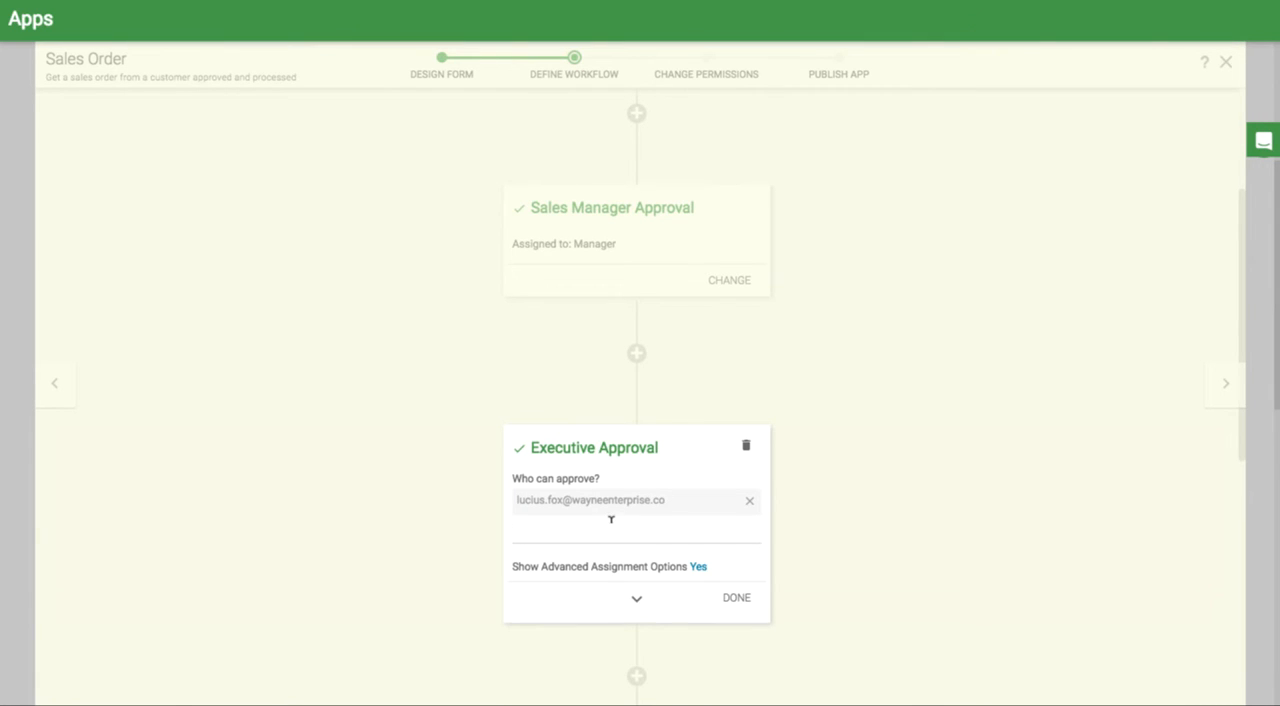
pyautogui.click(637, 598)
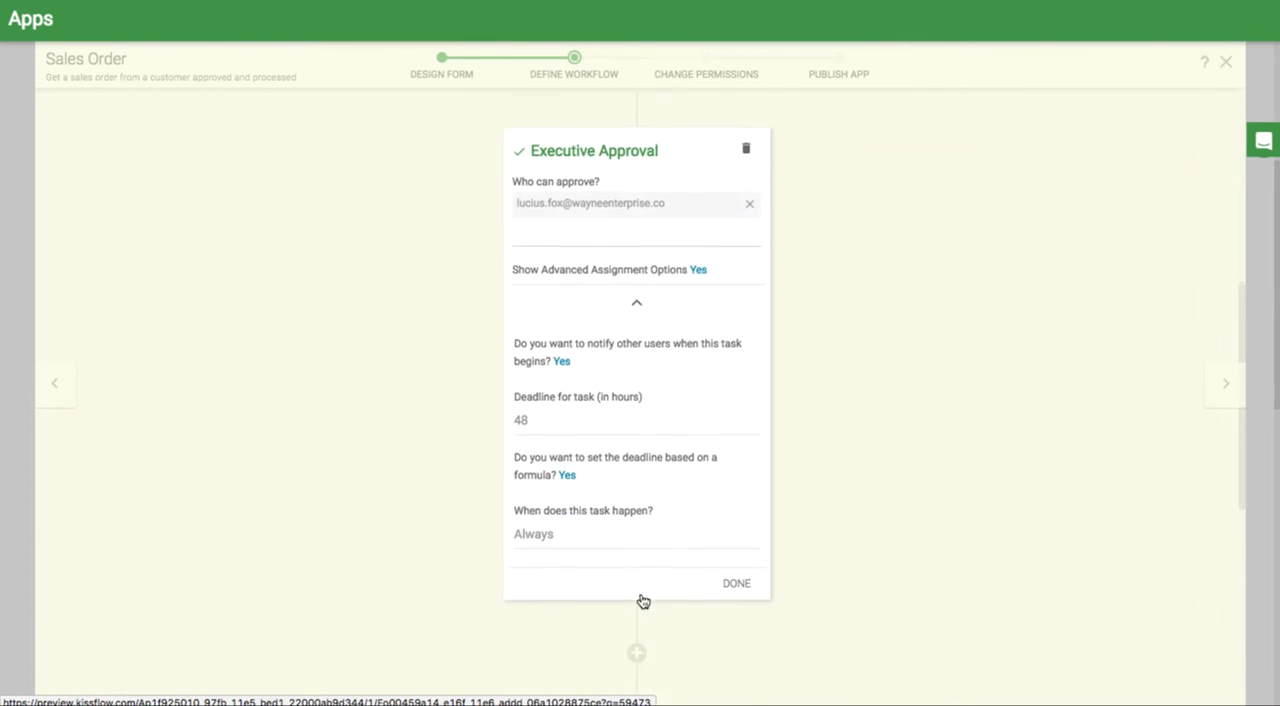
pyautogui.scroll(-3)
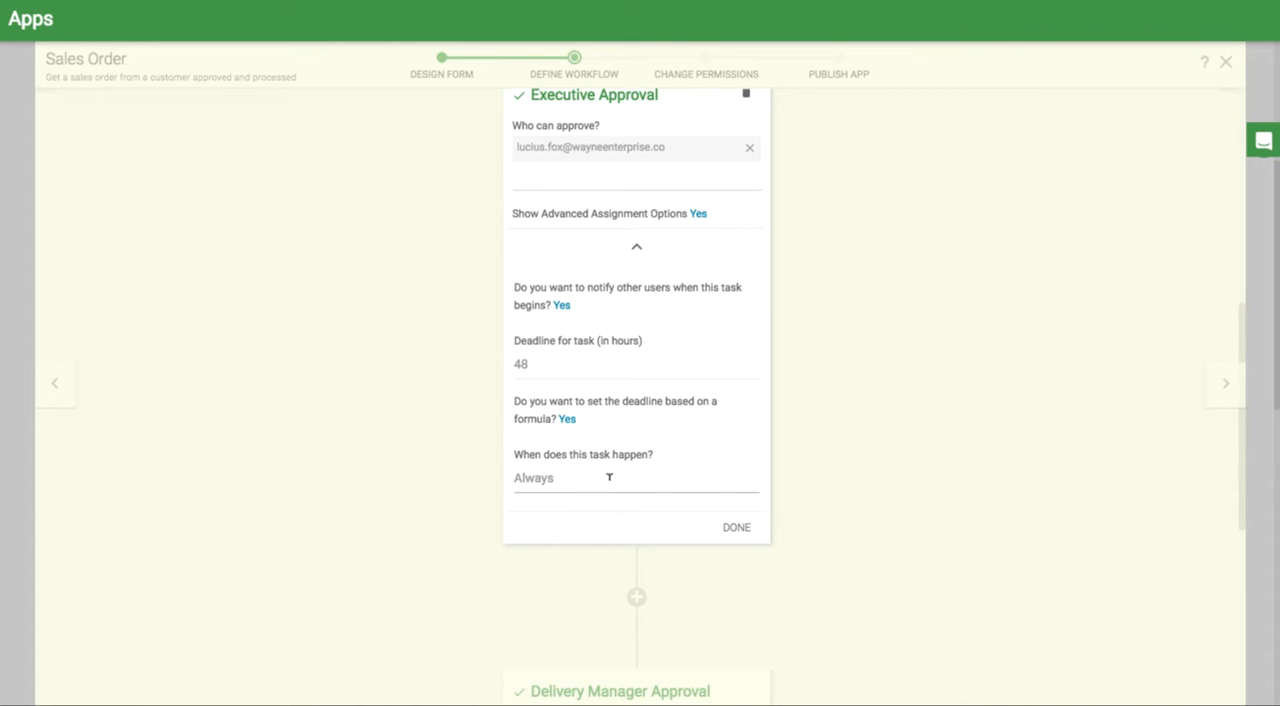
pyautogui.click(736, 527)
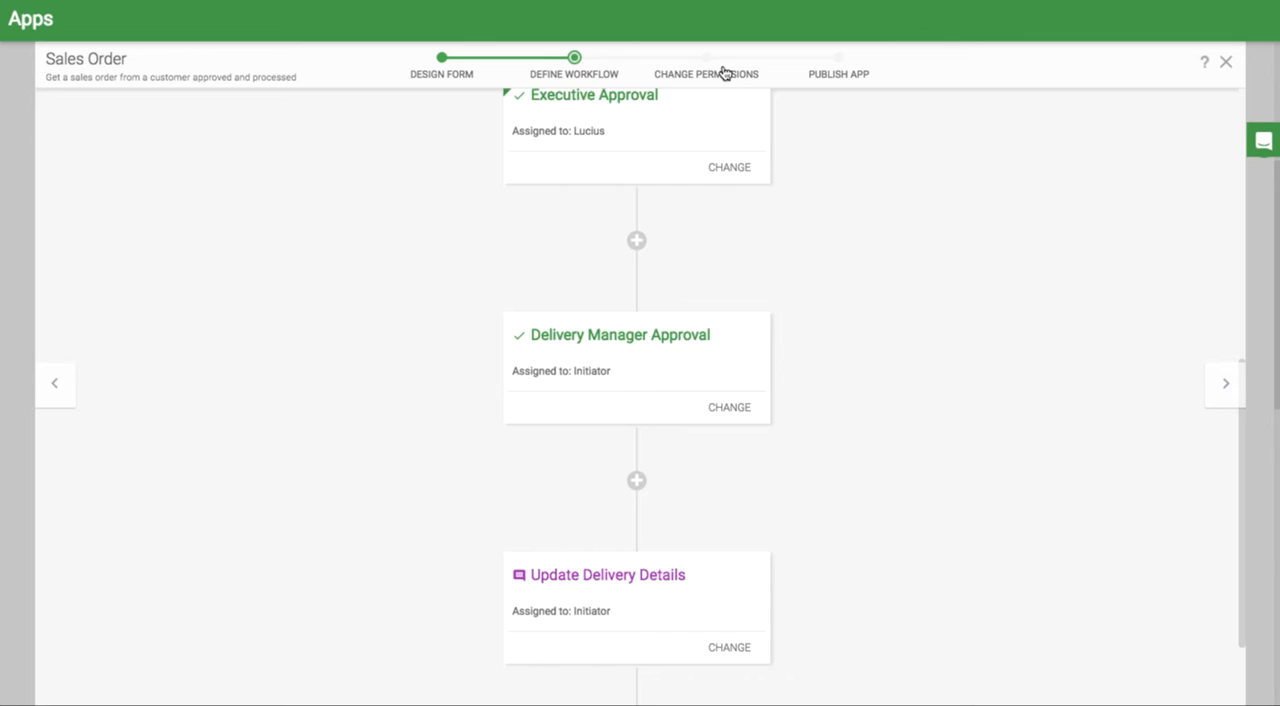
# - Review the task field permissions, then proceed to the publish stage
pyautogui.click(705, 57)
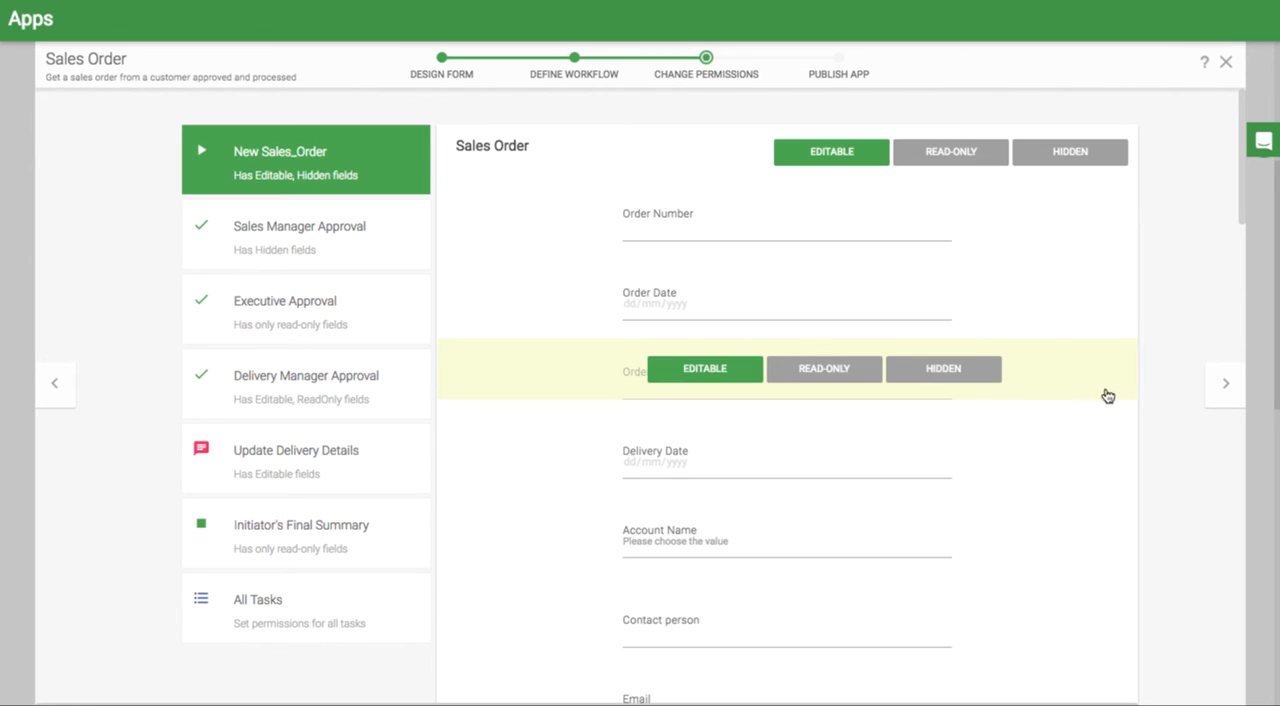
pyautogui.click(838, 73)
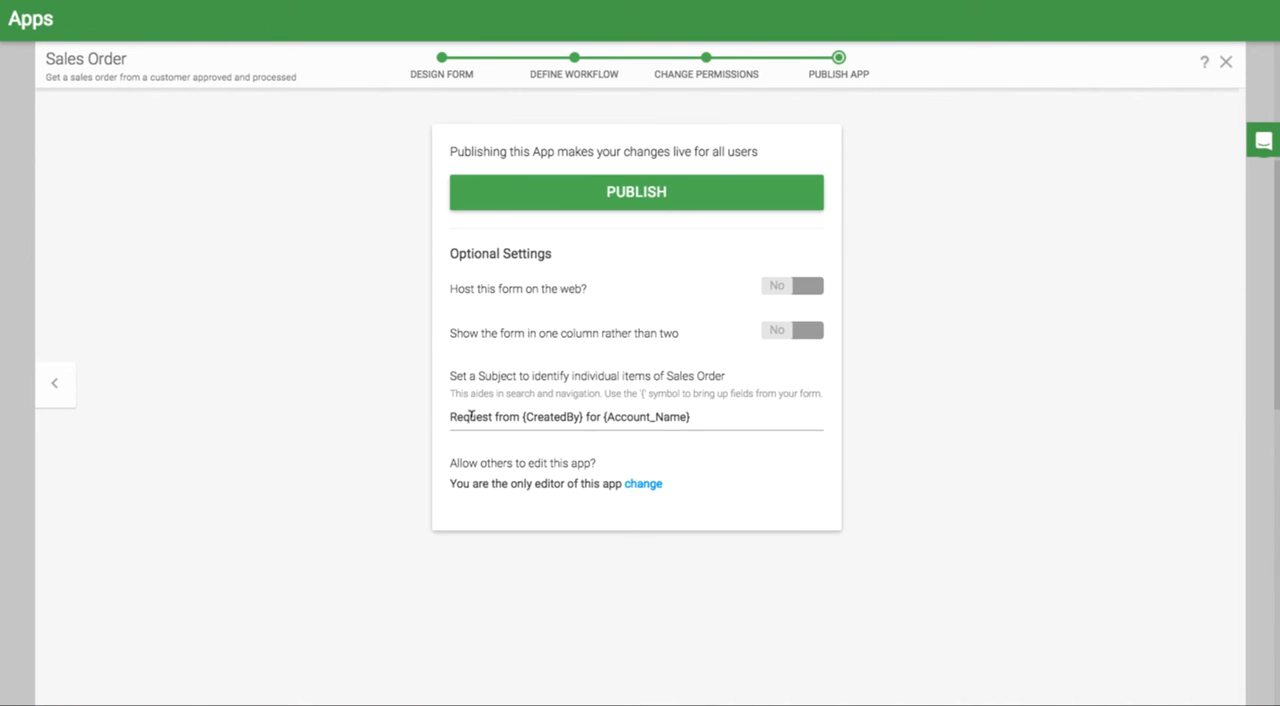
# - Set the subject to {Order_Number} - {Account_Name} and publish the app
pyautogui.write('{Order_Number} - {Account_Name}')
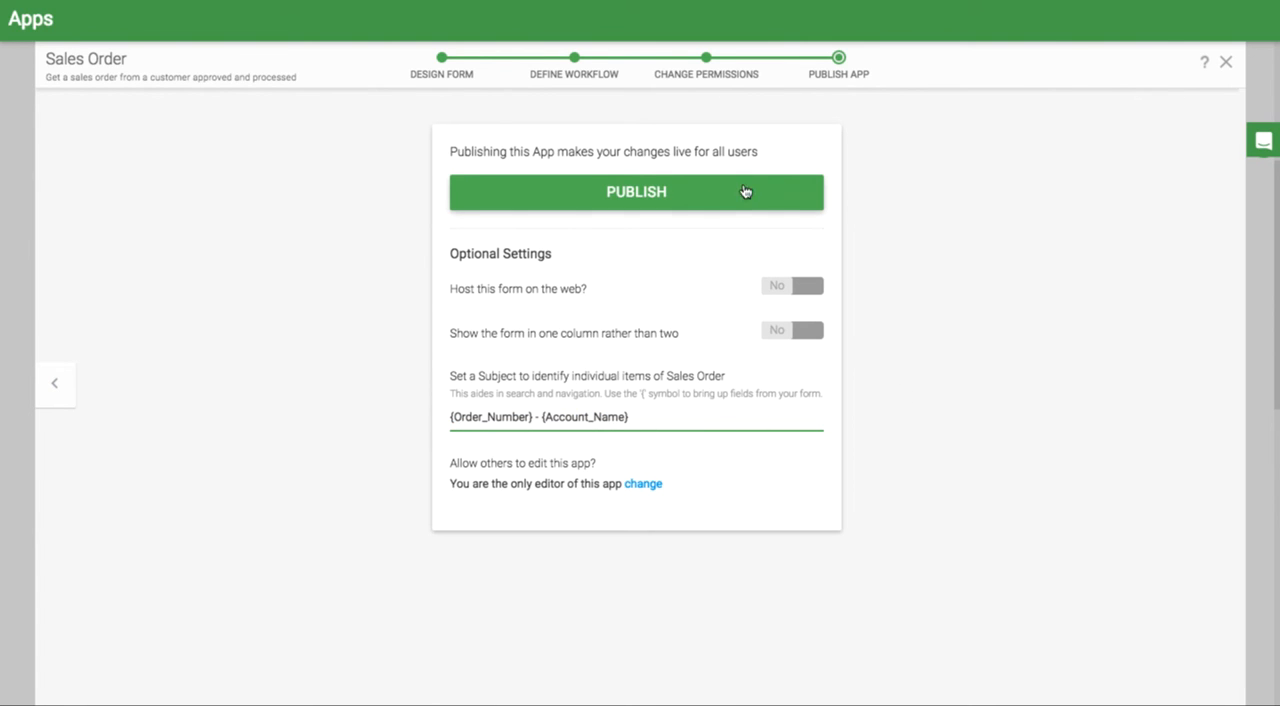
pyautogui.click(636, 192)
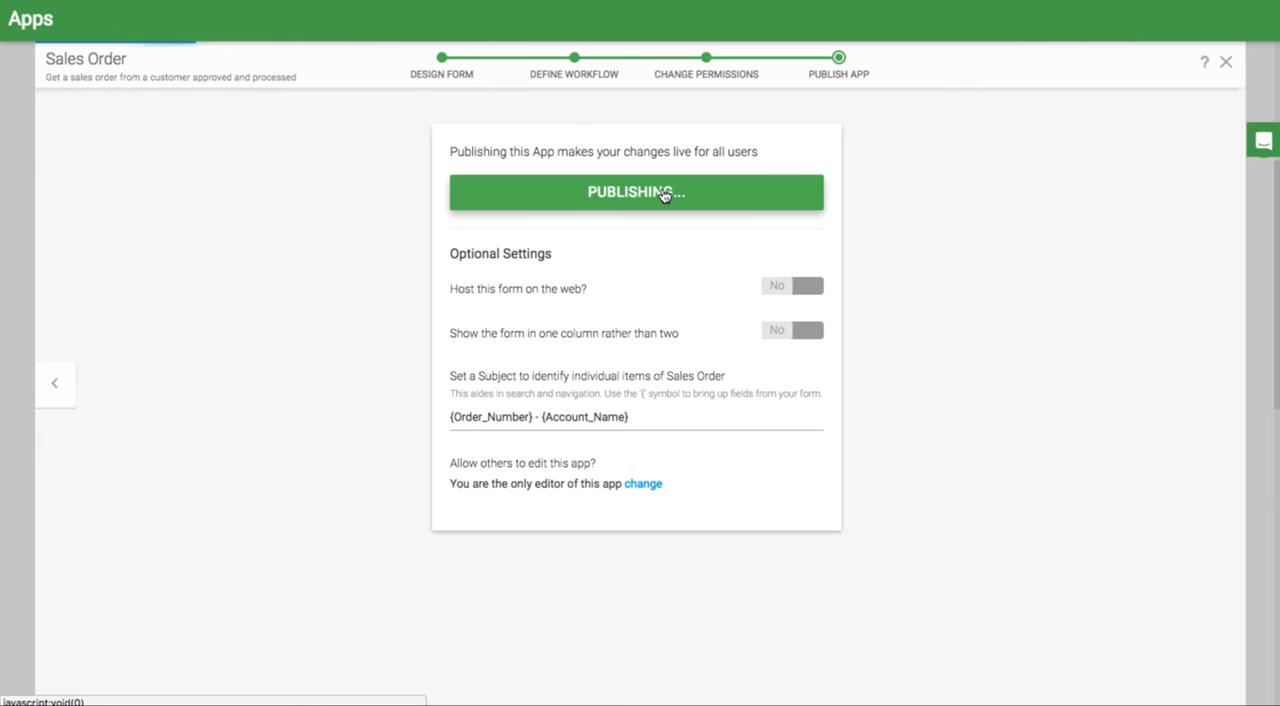
pyautogui.click(636, 192)
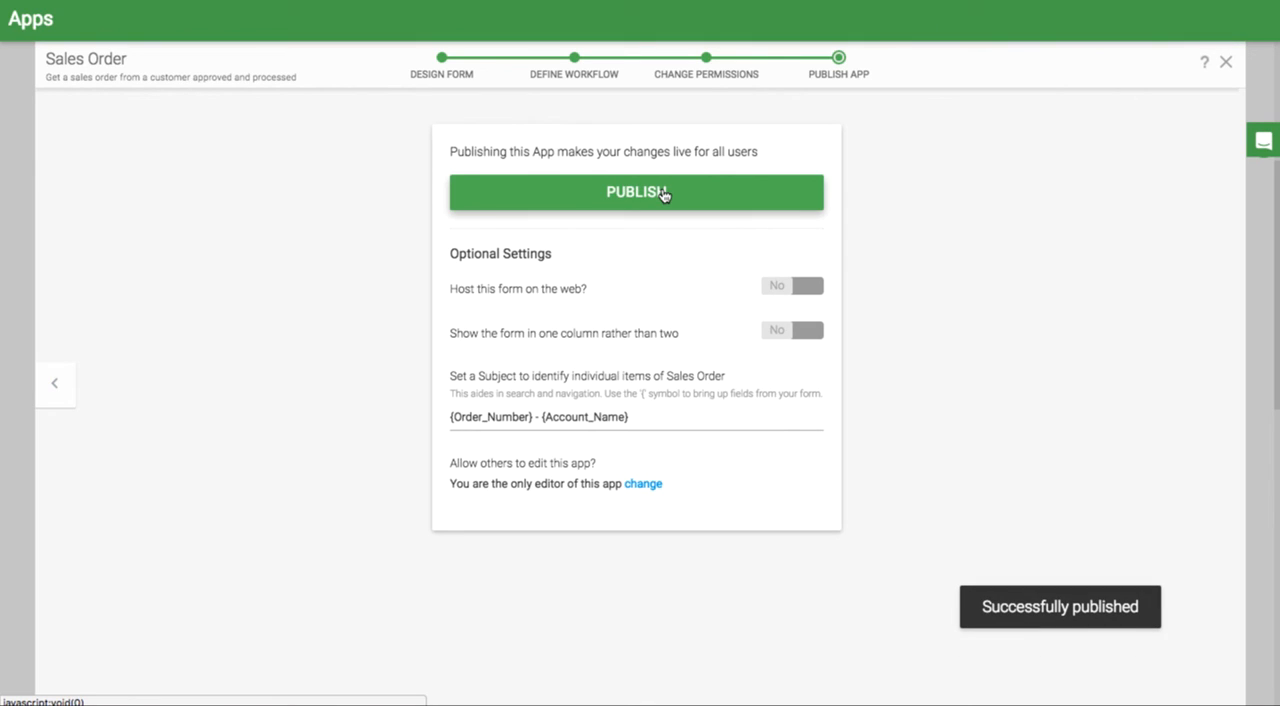